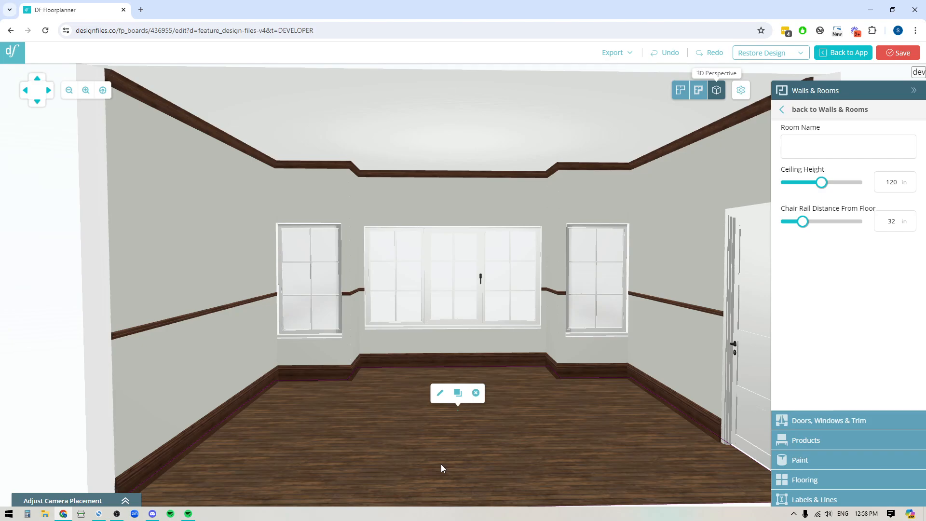
pyautogui.moveTo(463, 454)
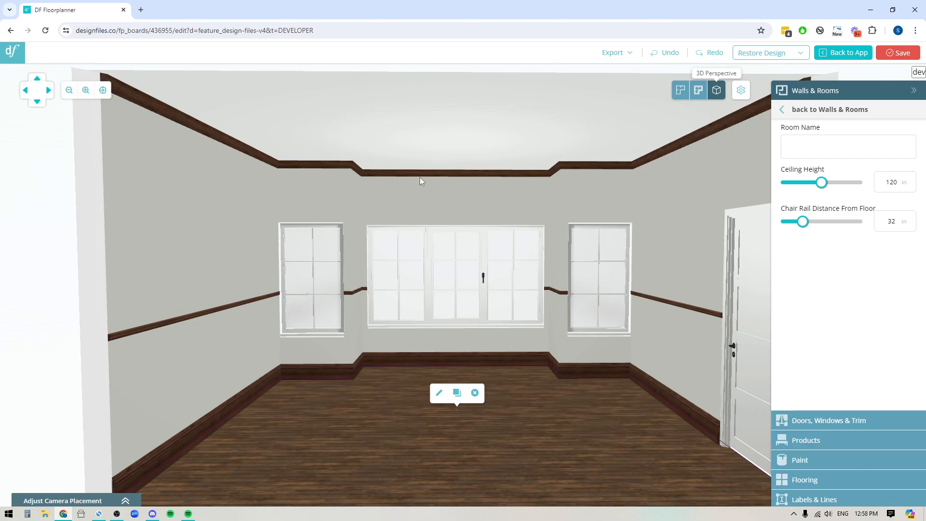
pyautogui.moveTo(372, 178)
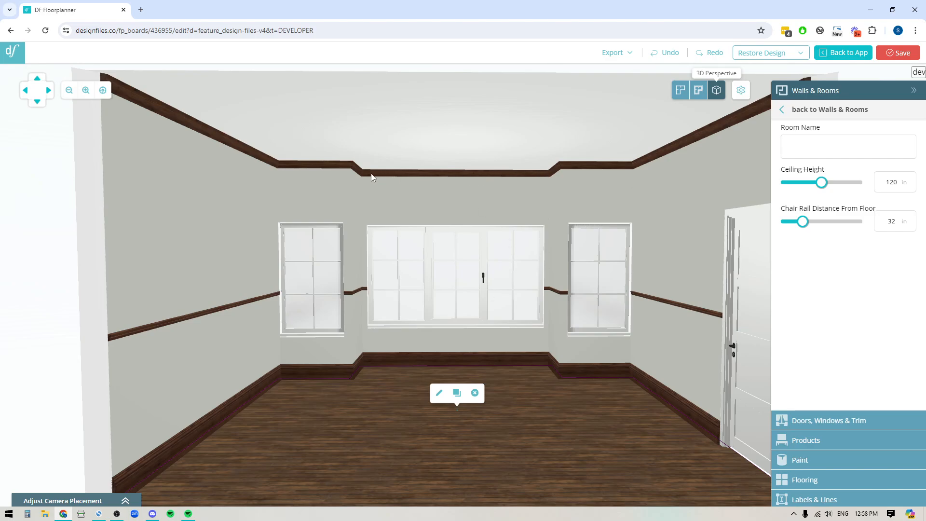
pyautogui.moveTo(446, 359)
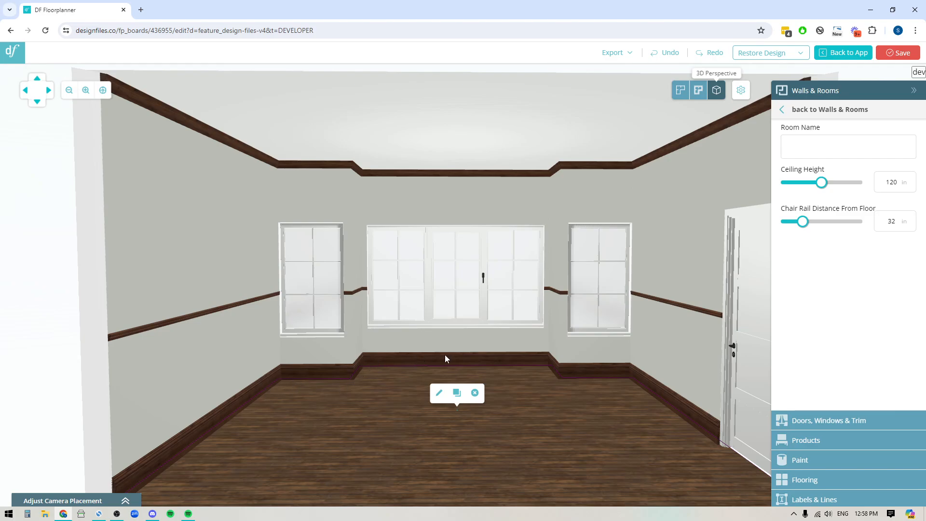
pyautogui.moveTo(447, 270)
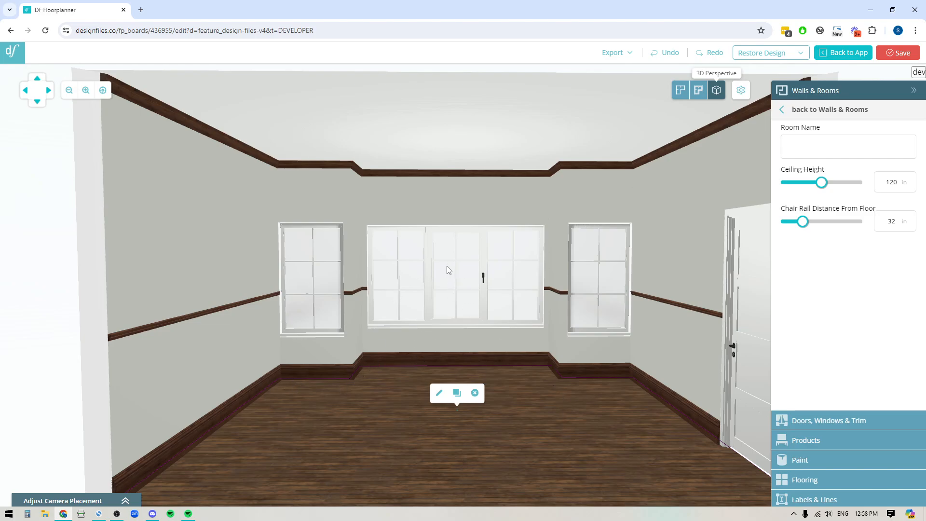
# Step: Select the wide middle window and open its Window Finish swatch choices
pyautogui.click(455, 278)
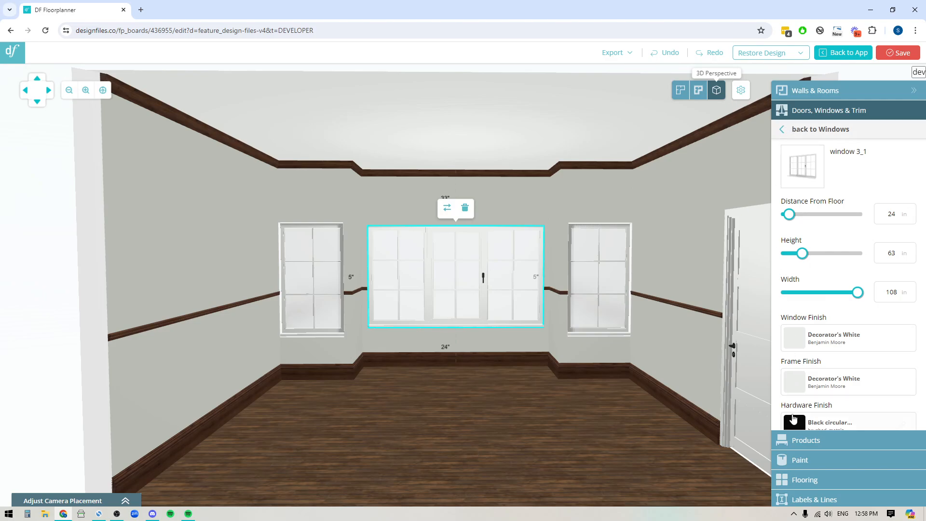
pyautogui.scroll(-3)
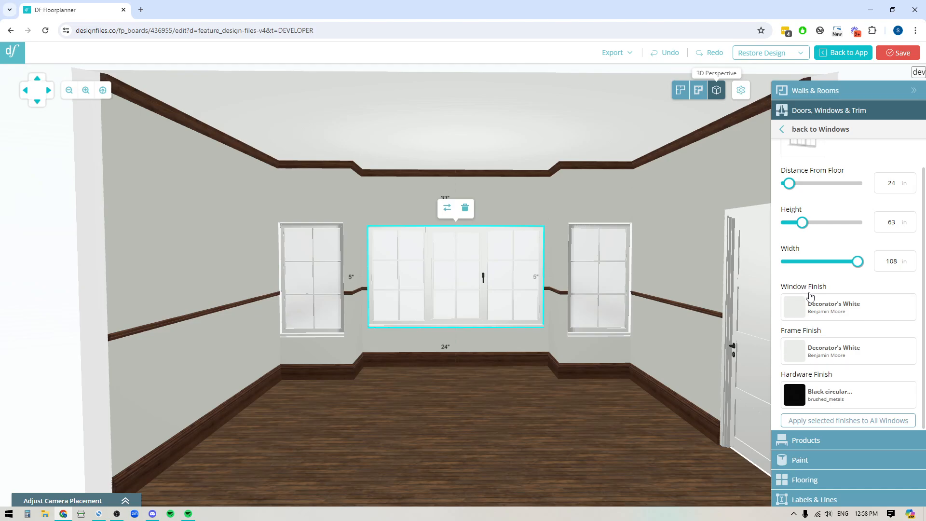
pyautogui.moveTo(800, 300)
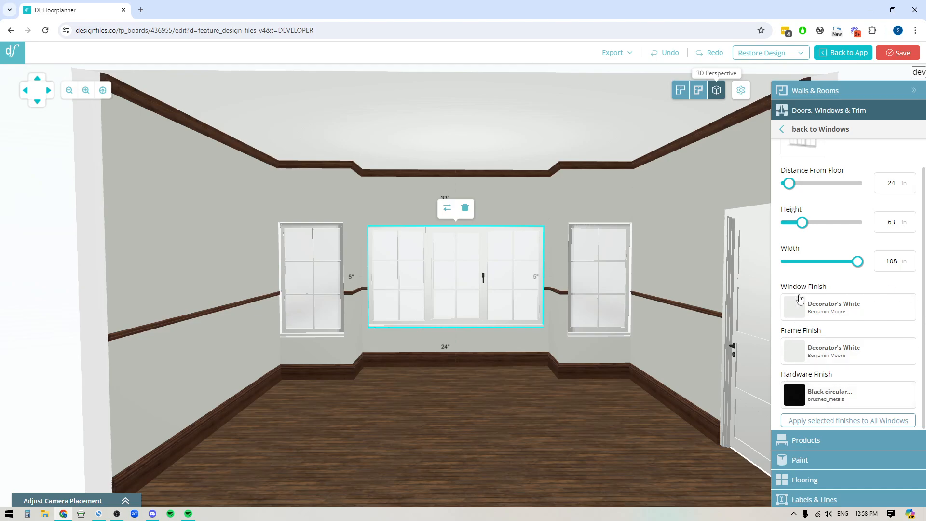
pyautogui.moveTo(807, 385)
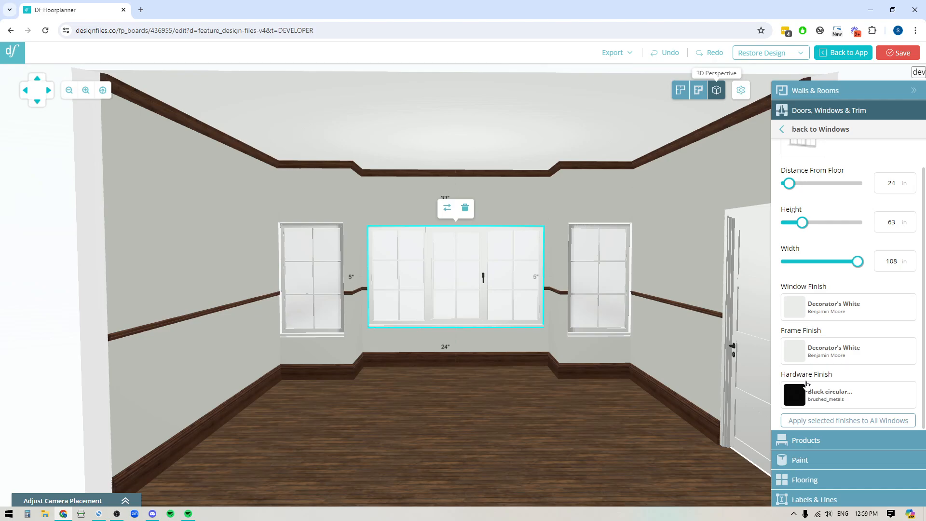
pyautogui.moveTo(810, 302)
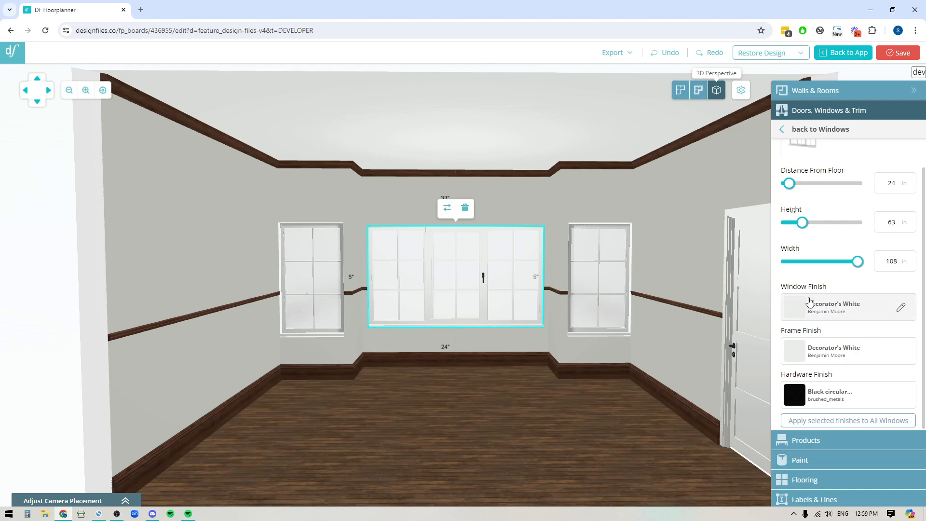
pyautogui.click(846, 306)
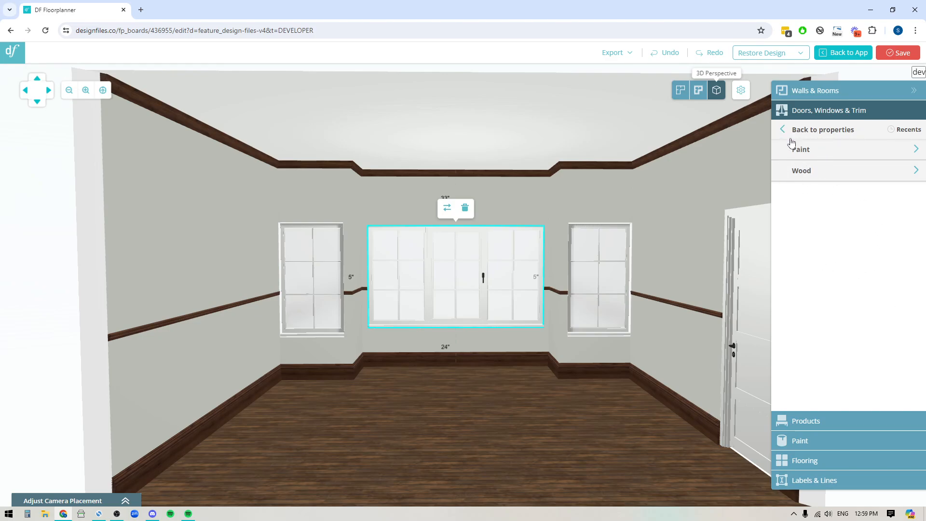
pyautogui.moveTo(792, 155)
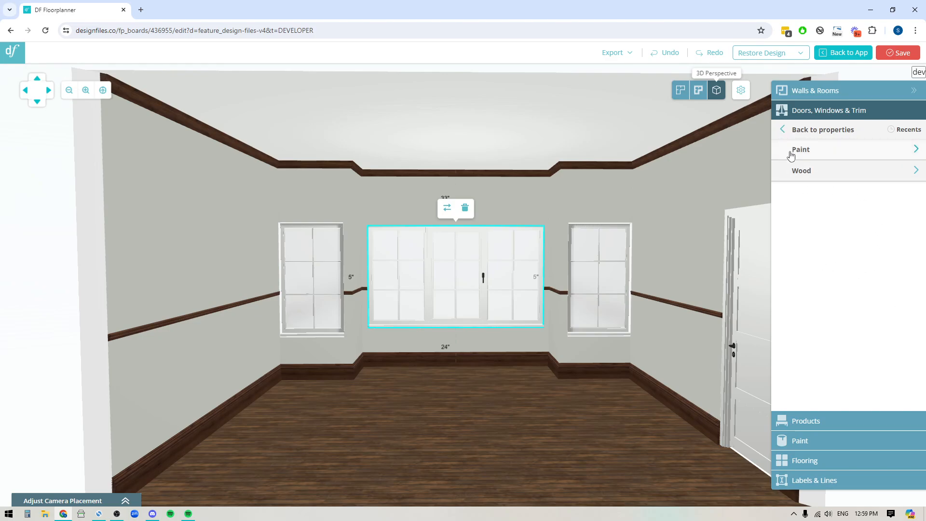
pyautogui.moveTo(821, 178)
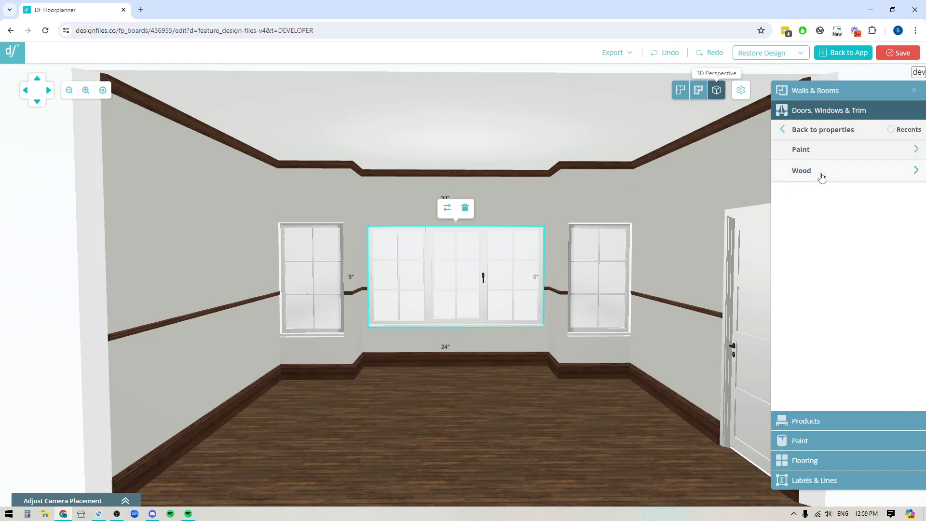
# Step: Choose Wood and scroll the Wood Texture grid to Dark tobacco oak for the sashes
pyautogui.click(802, 171)
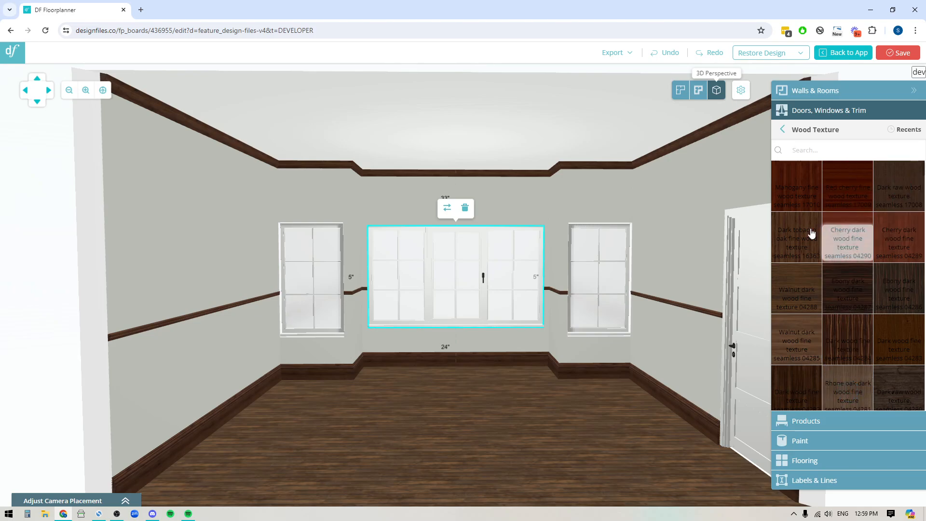
pyautogui.scroll(-3)
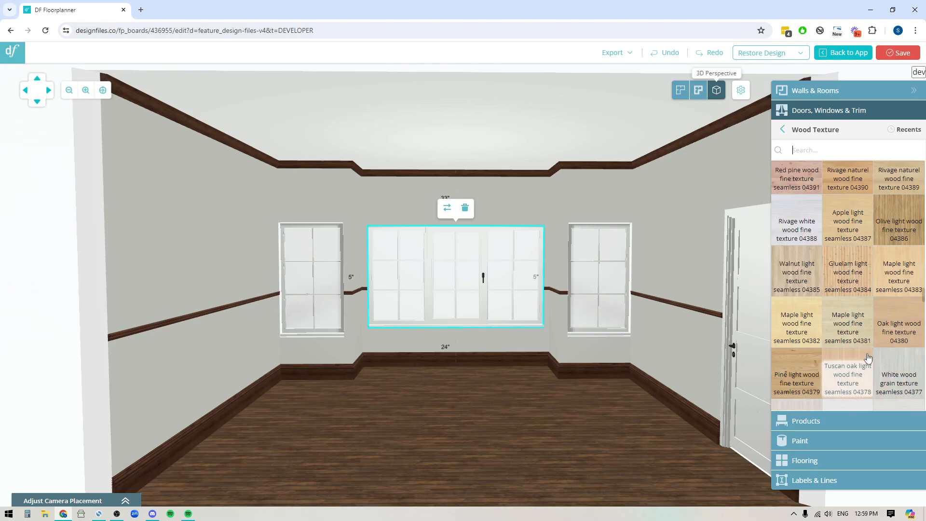
pyautogui.scroll(-3)
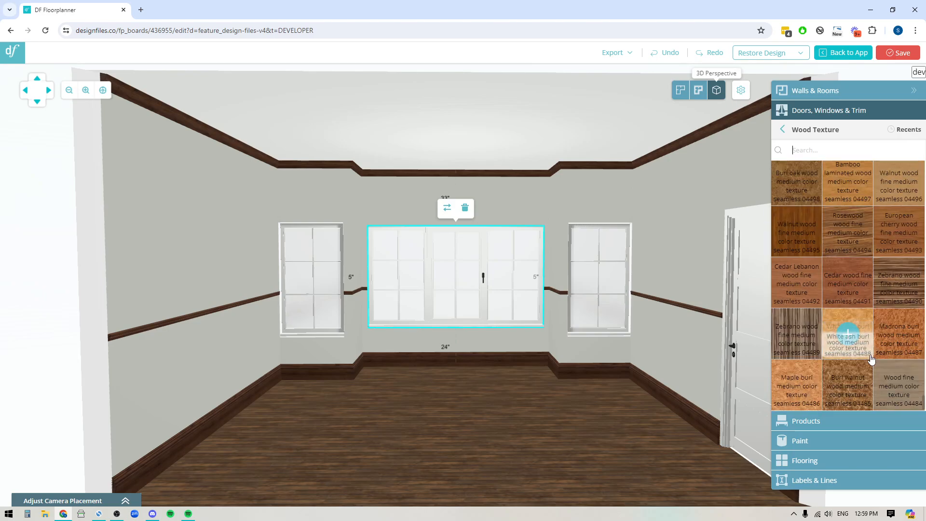
pyautogui.scroll(-3)
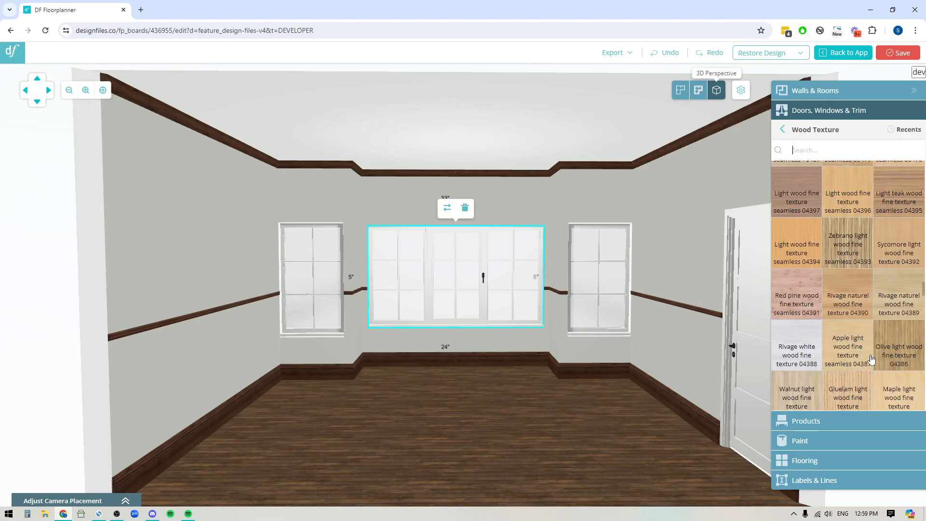
pyautogui.scroll(-3)
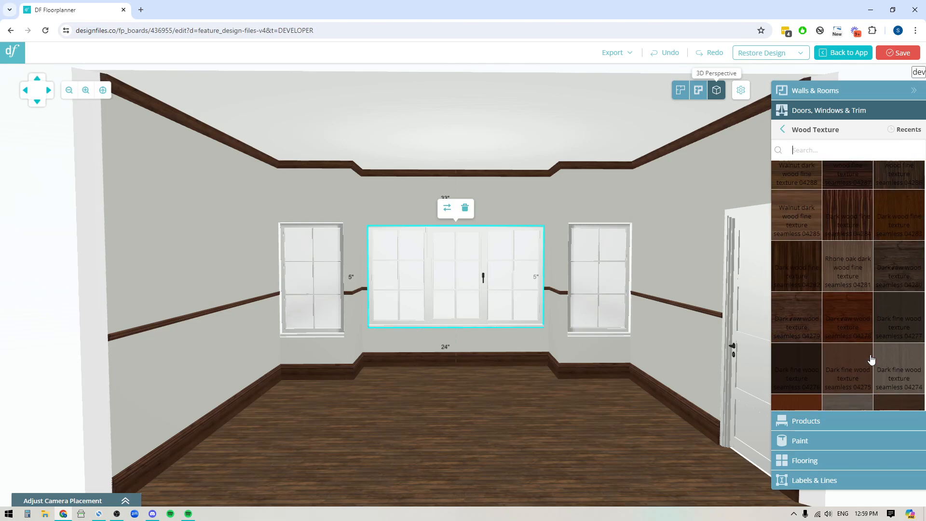
pyautogui.scroll(3)
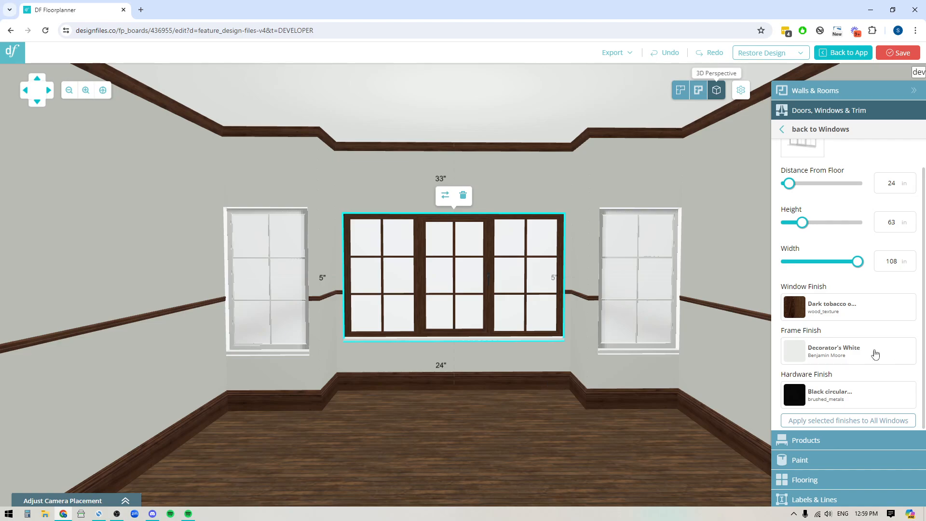
pyautogui.moveTo(805, 340)
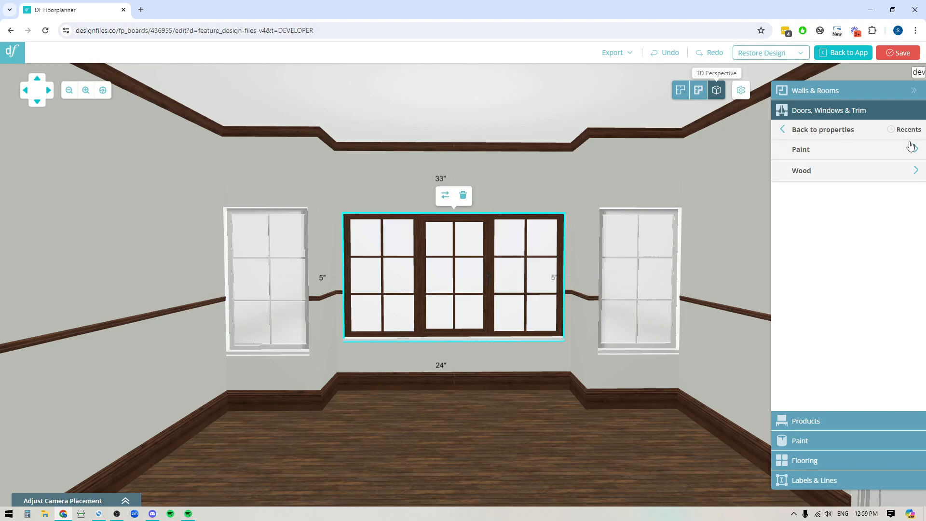
# Step: Give the centre window's frame Dark tobacco oak from 'Used in this Design'
pyautogui.click(908, 129)
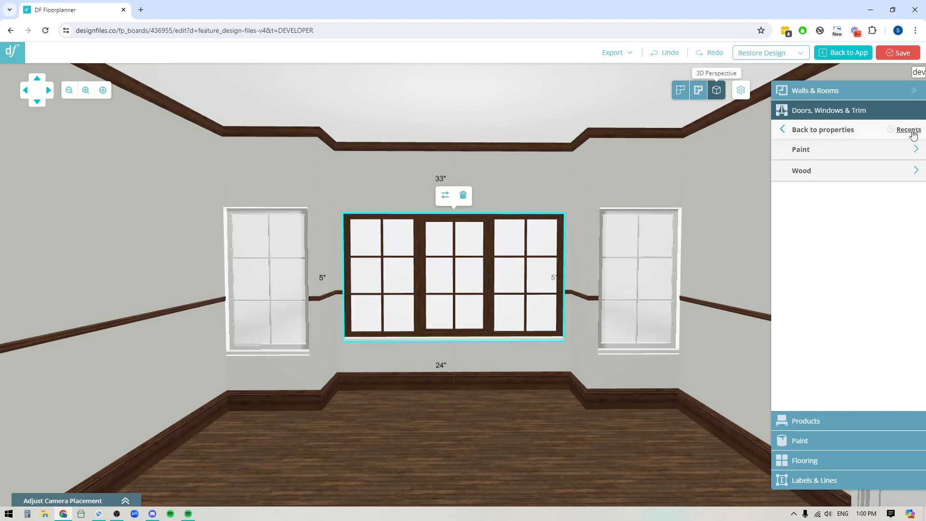
pyautogui.click(908, 129)
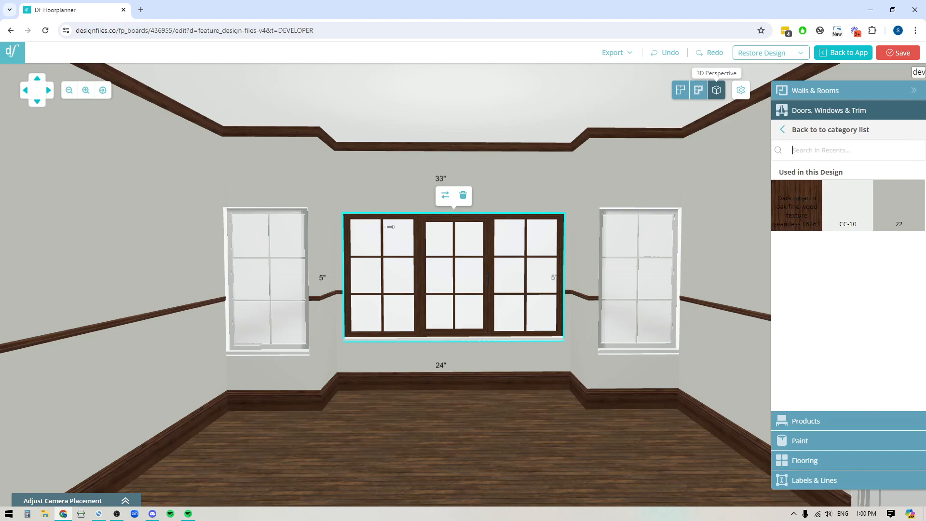
pyautogui.click(444, 195)
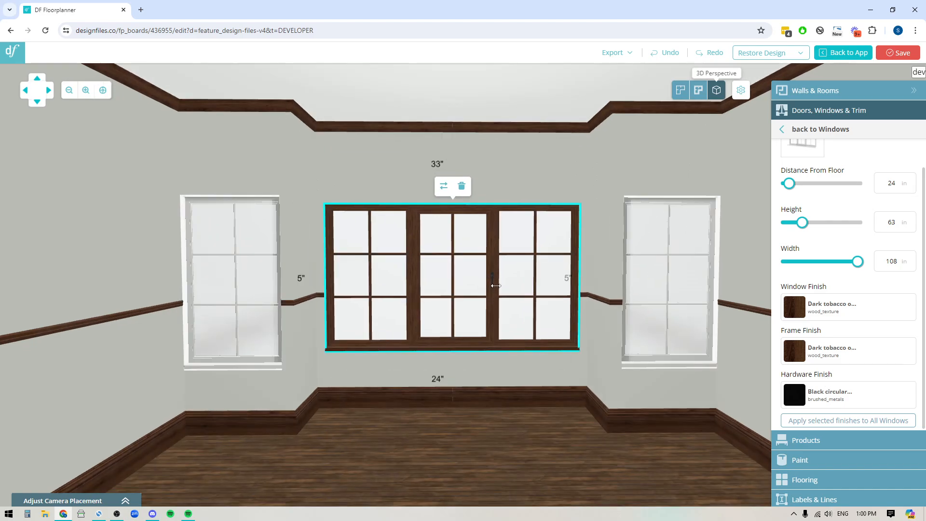
pyautogui.moveTo(516, 289)
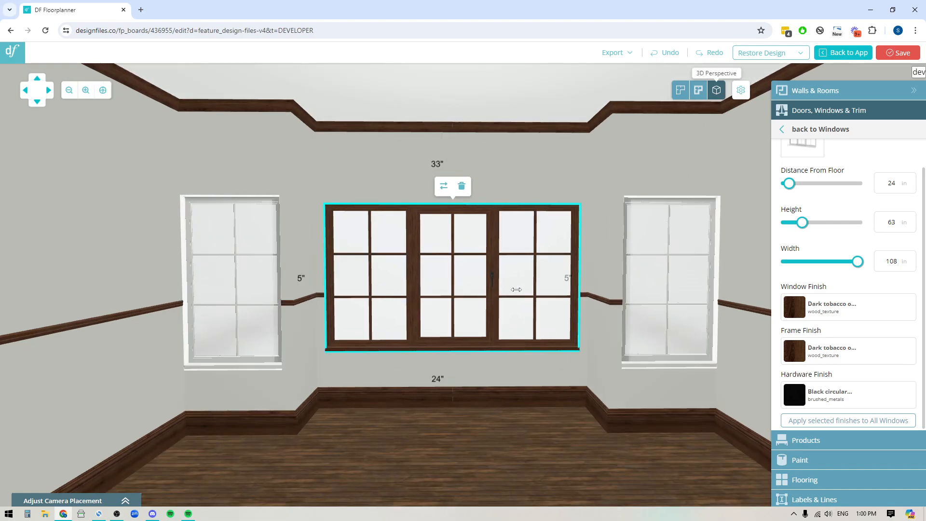
pyautogui.click(794, 395)
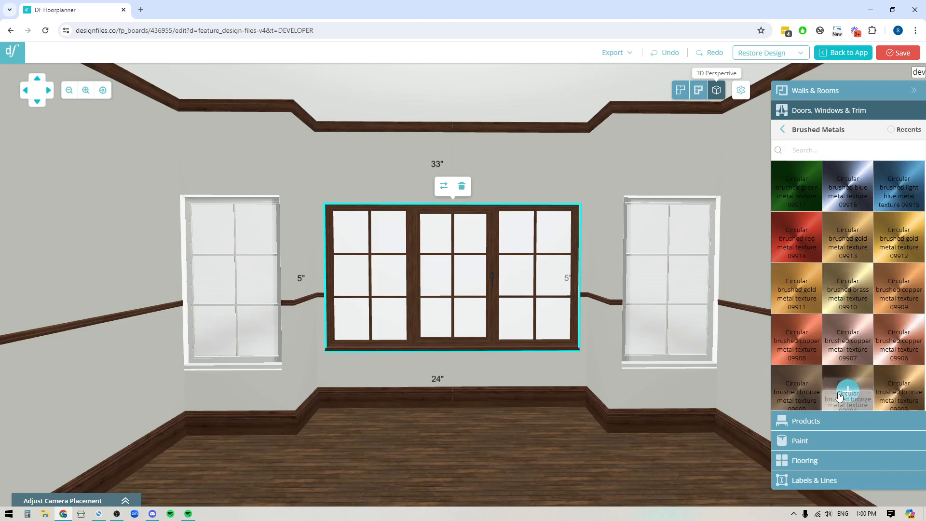
pyautogui.moveTo(848, 289)
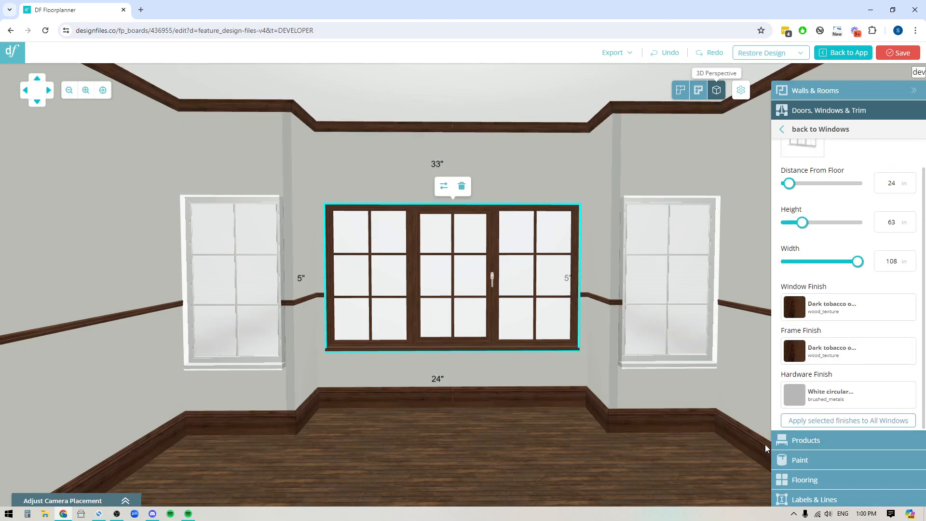
pyautogui.moveTo(880, 400)
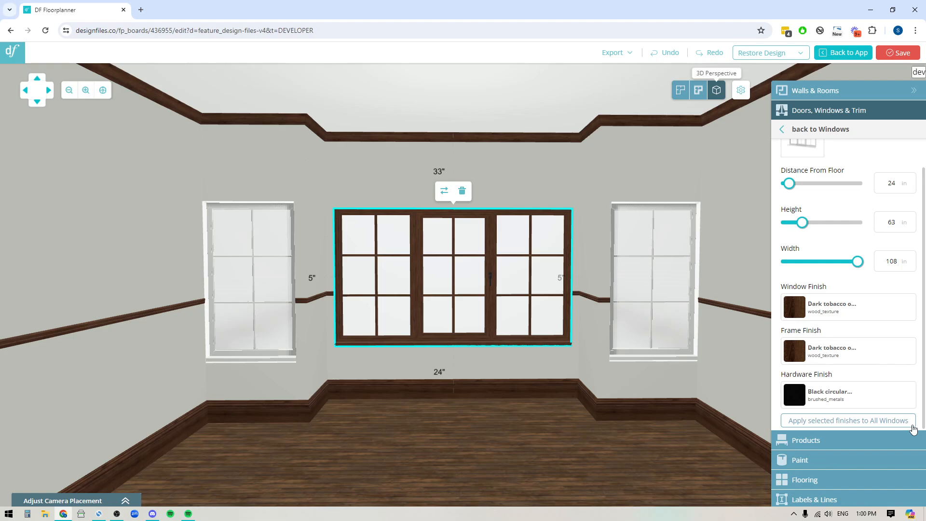
# Step: Apply the centre window's dark oak finishes to the other windows
pyautogui.click(847, 421)
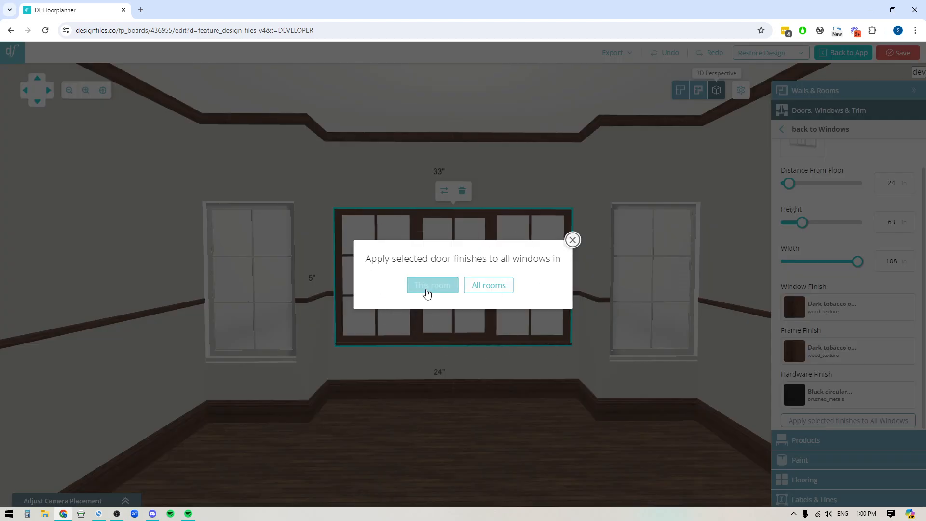
pyautogui.moveTo(316, 367)
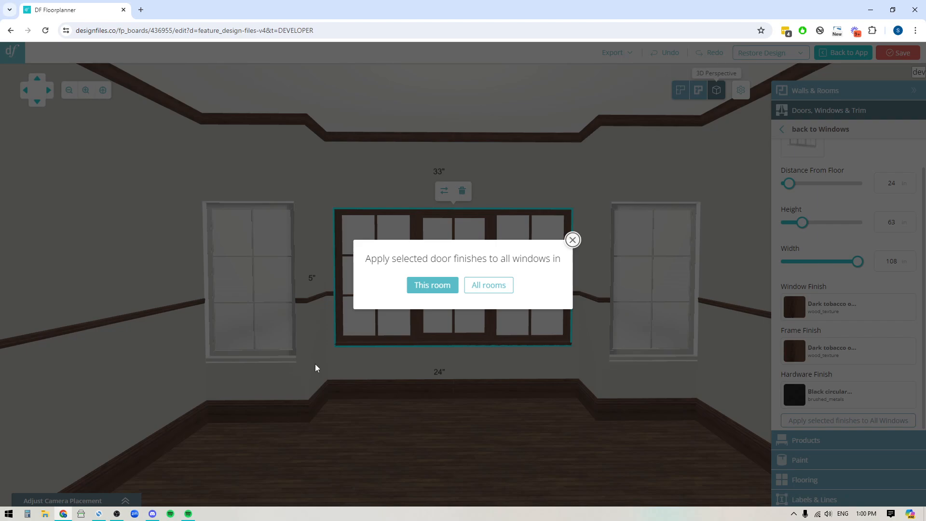
pyautogui.moveTo(488, 285)
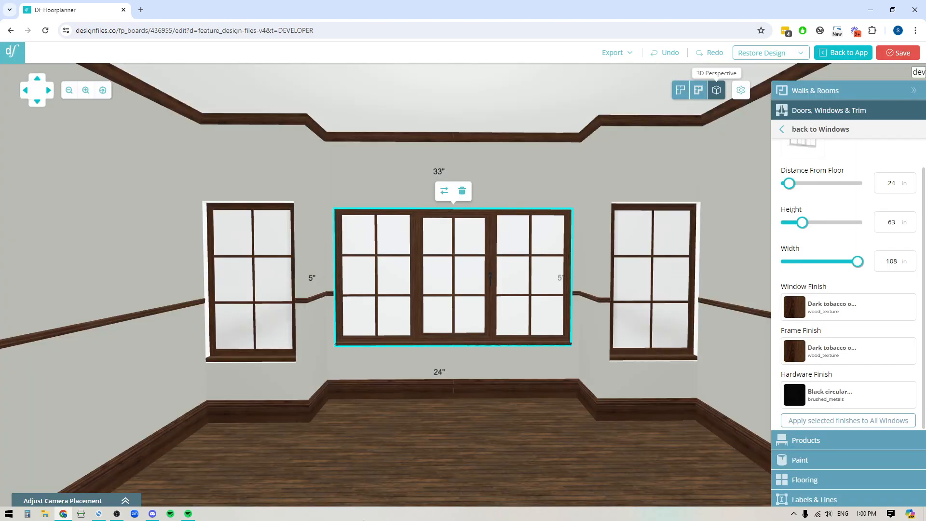
pyautogui.moveTo(578, 413)
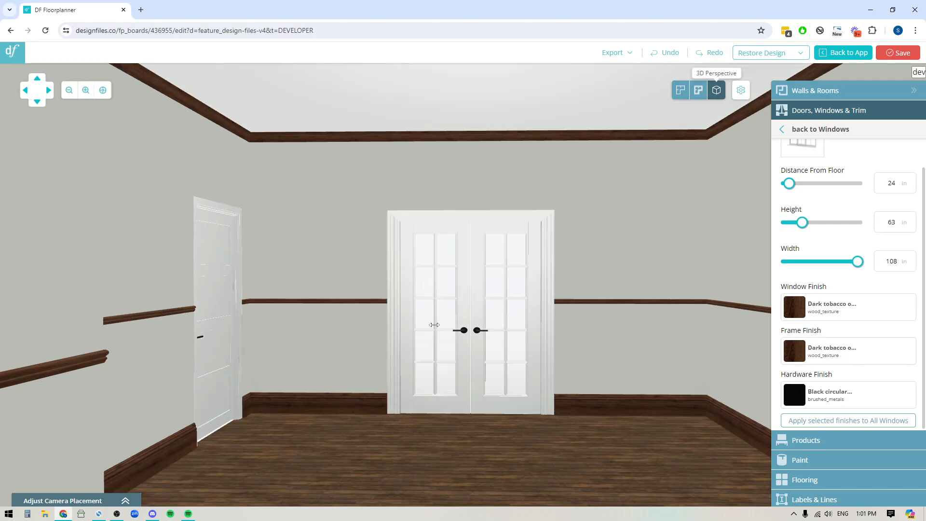
# Step: Switch selection to the double doors and give them a Dark tobacco oak door finish
pyautogui.click(820, 129)
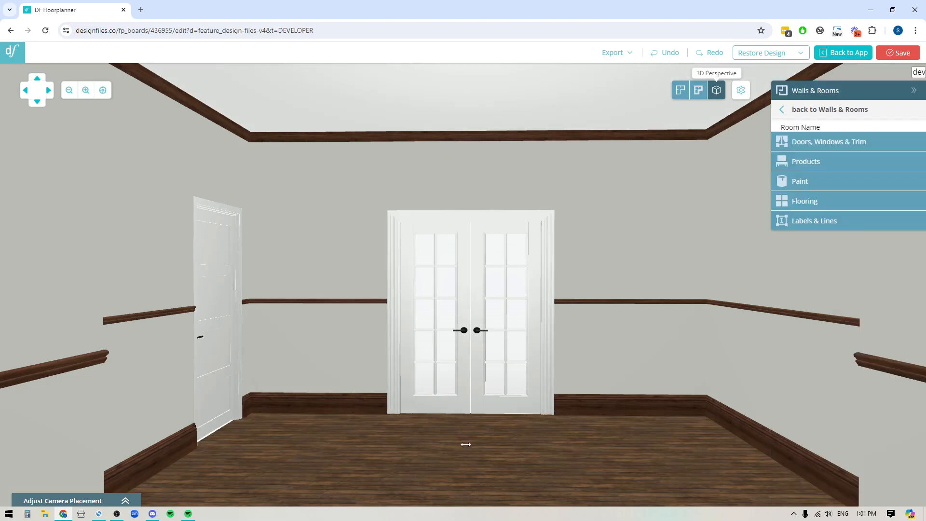
pyautogui.click(471, 310)
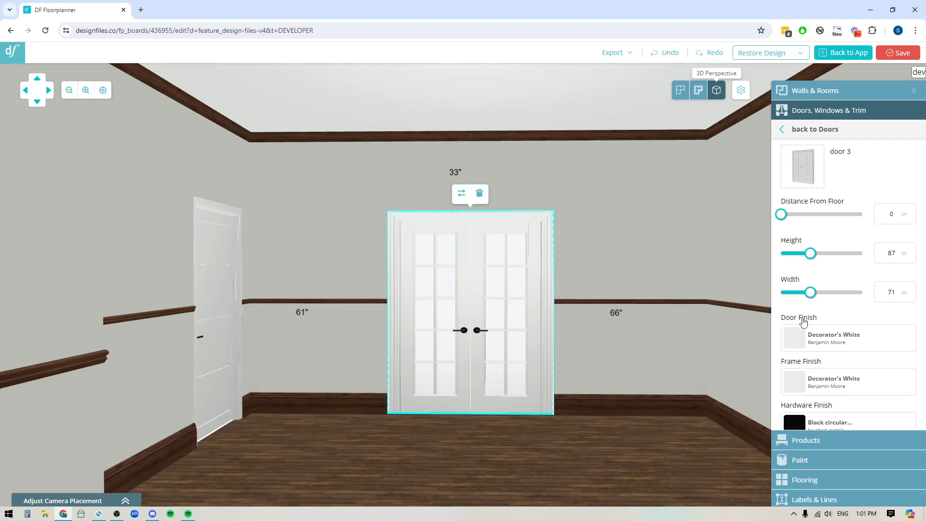
pyautogui.moveTo(829, 390)
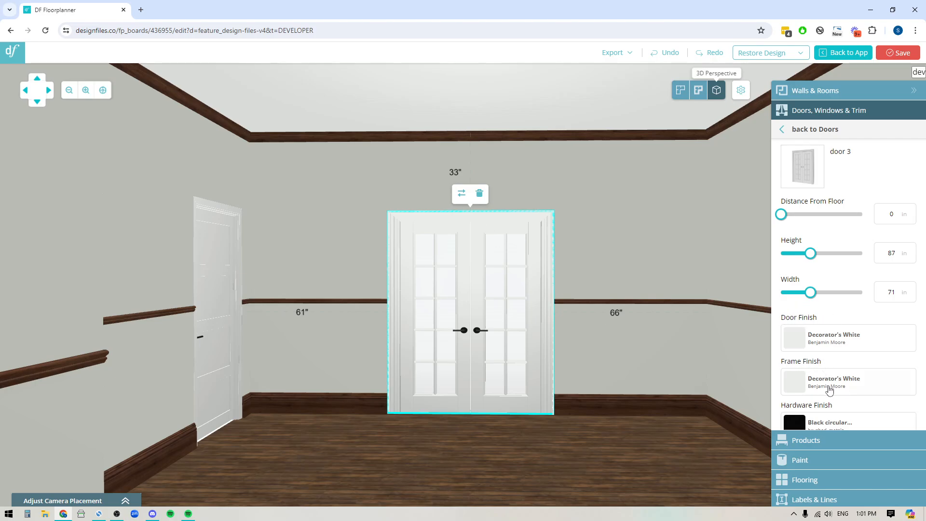
pyautogui.click(848, 381)
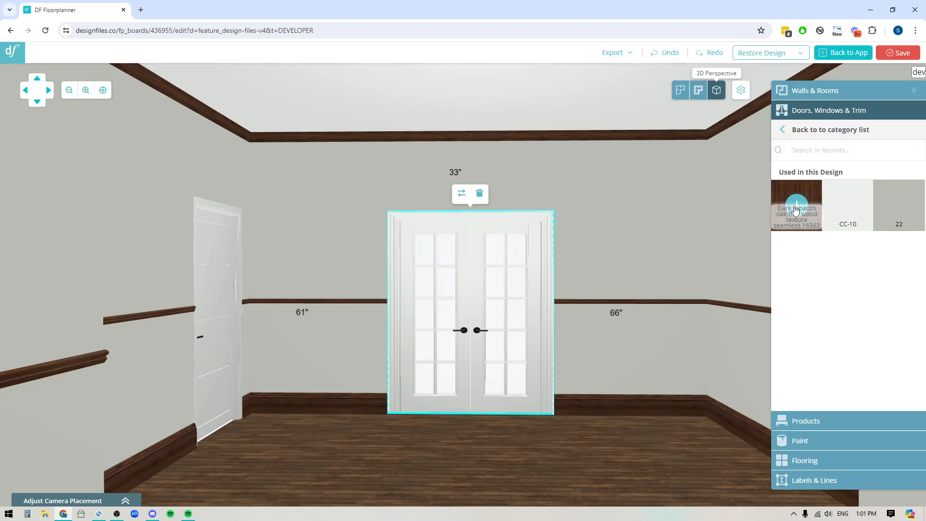
pyautogui.click(796, 205)
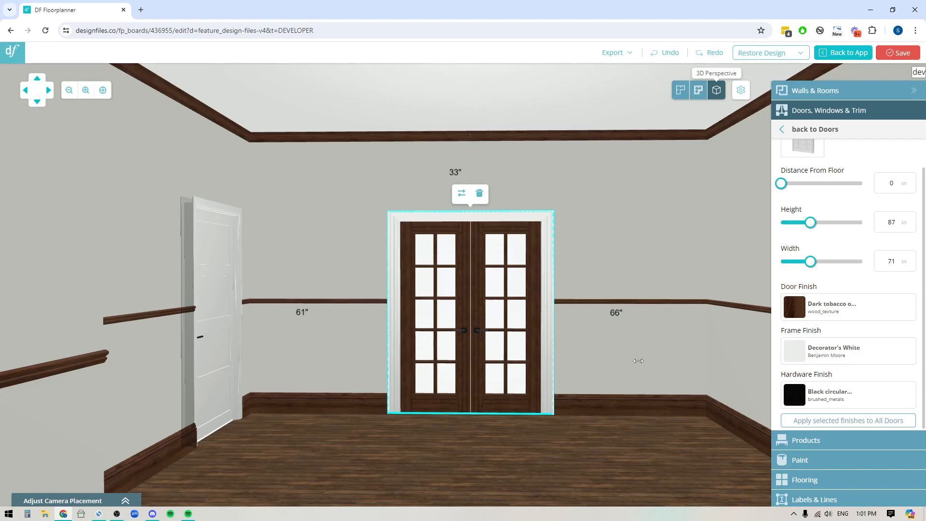
pyautogui.moveTo(832, 337)
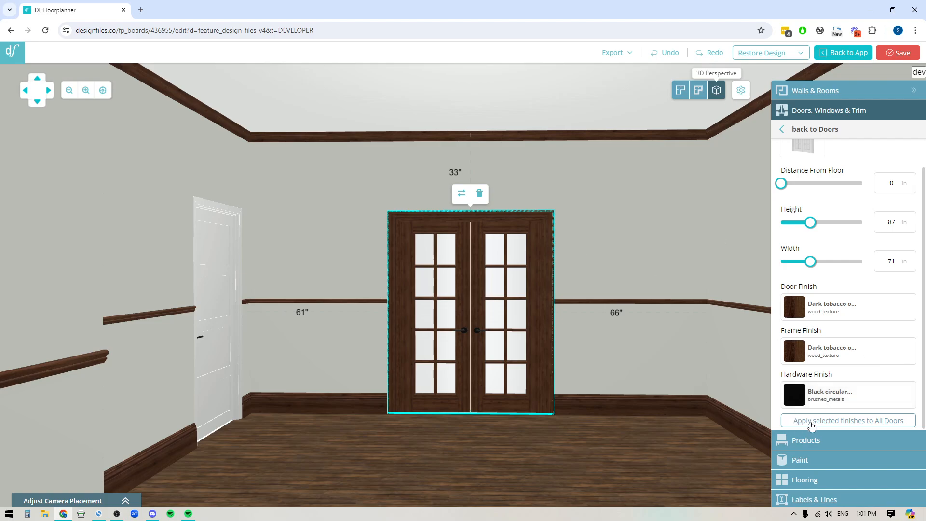
# Step: Copy the double doors' dark oak finishes to all doors in this room only
pyautogui.click(848, 421)
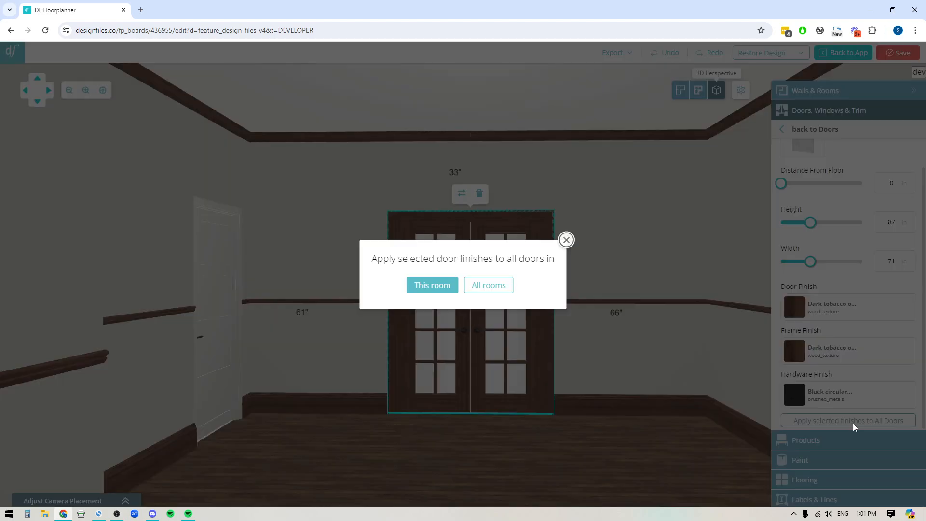
pyautogui.click(432, 284)
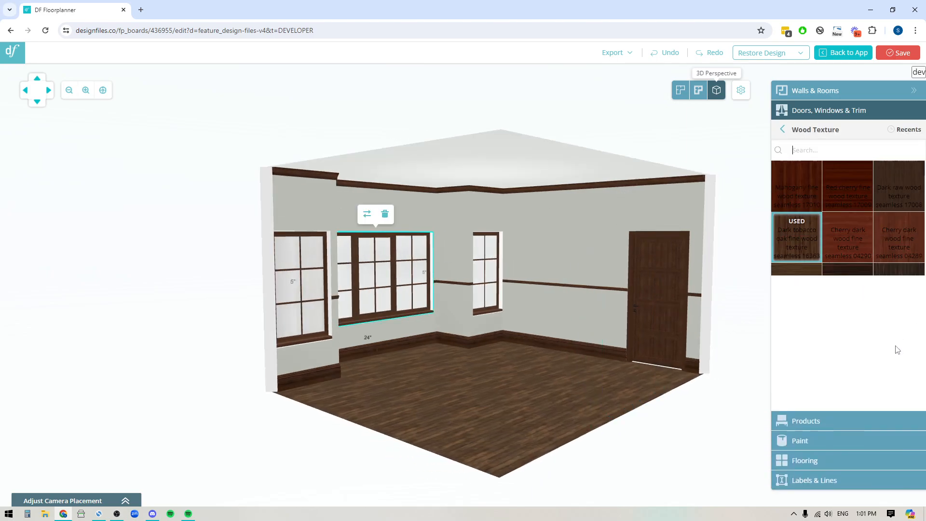
# Step: List the Paint brands (Benjamin Moore, Sherwin-Williams, Dulux, Farrow & Ball) for the window finish
pyautogui.click(782, 130)
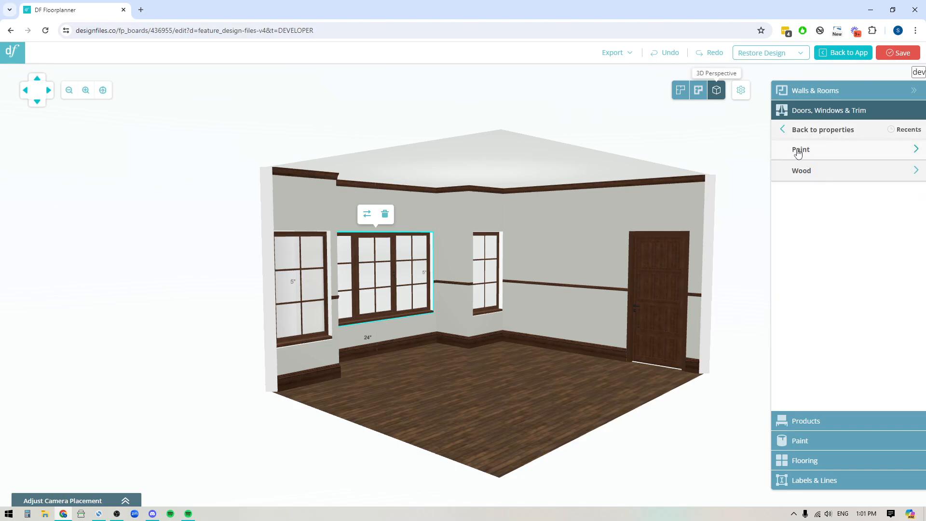
pyautogui.click(800, 150)
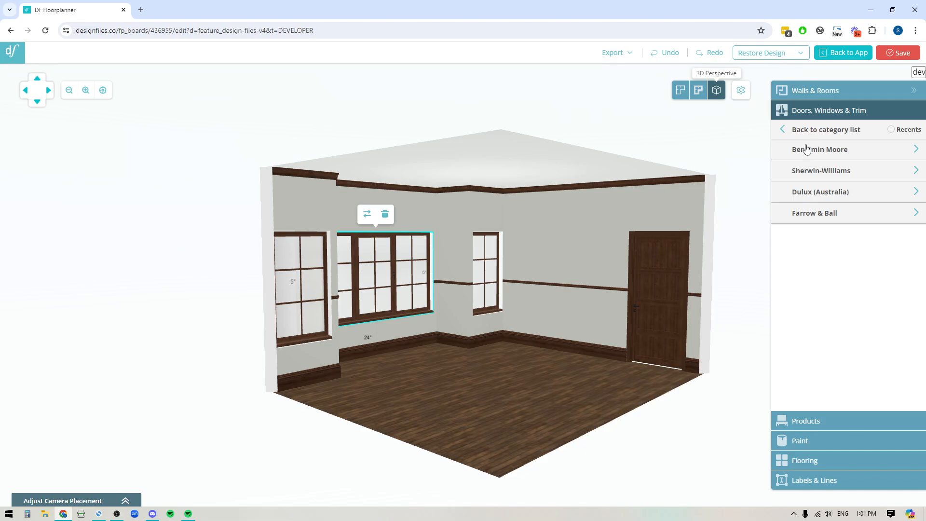
pyautogui.moveTo(666, 457)
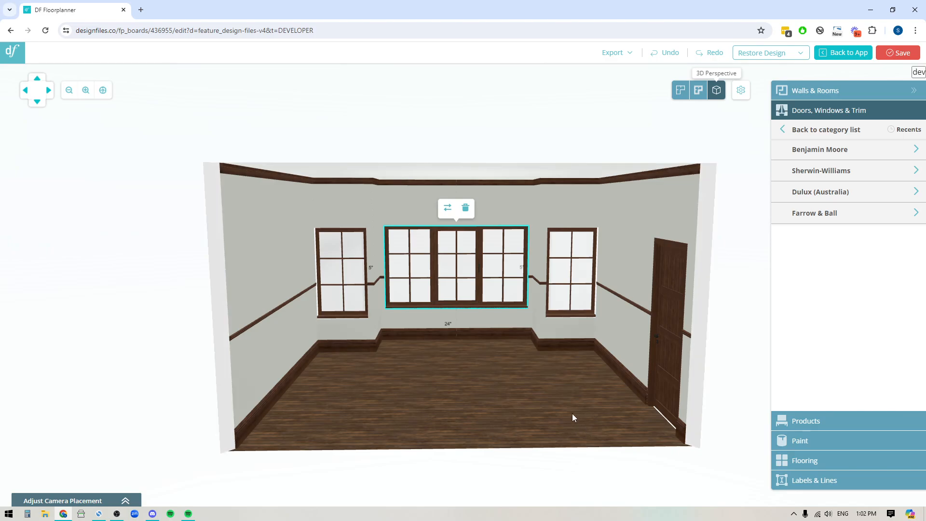
pyautogui.moveTo(149, 504)
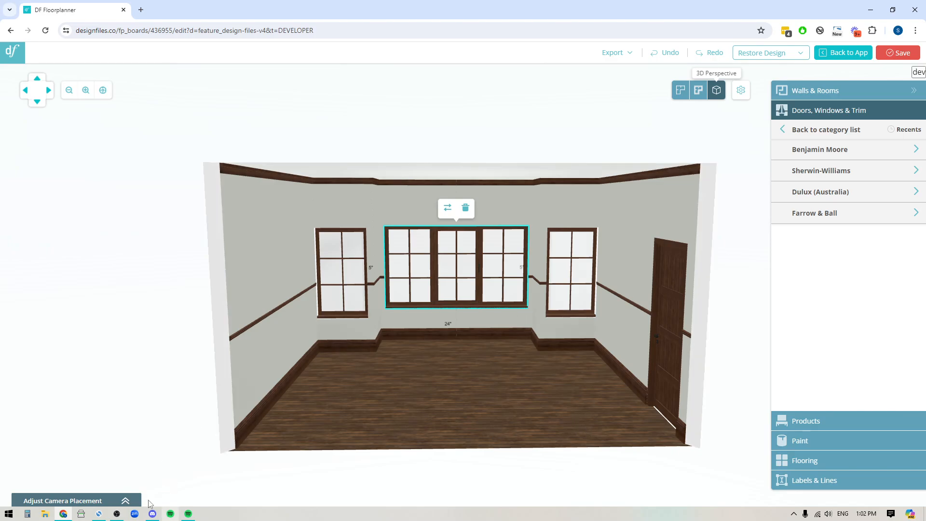